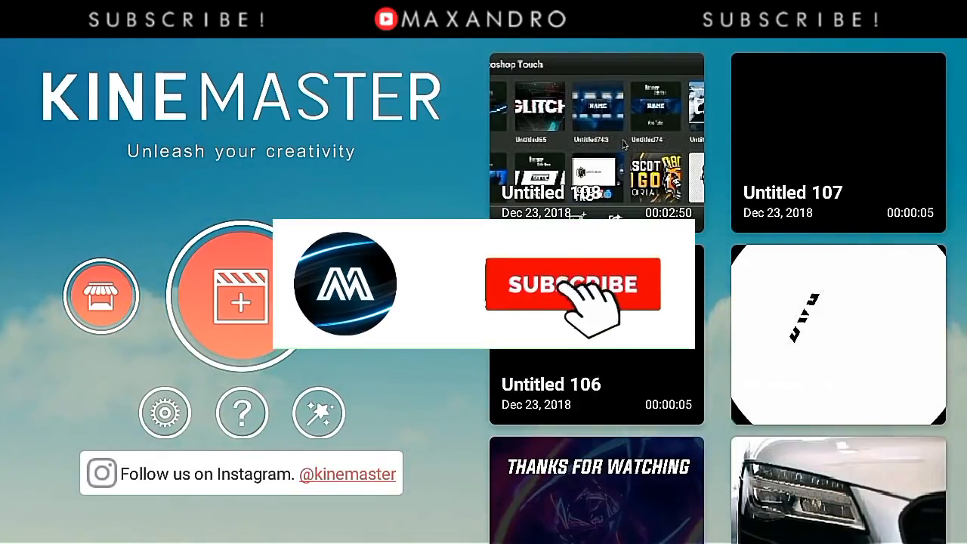
Leave KineMaster and launch Adobe Photoshop Touch to its project gallery.
left_click(572, 284)
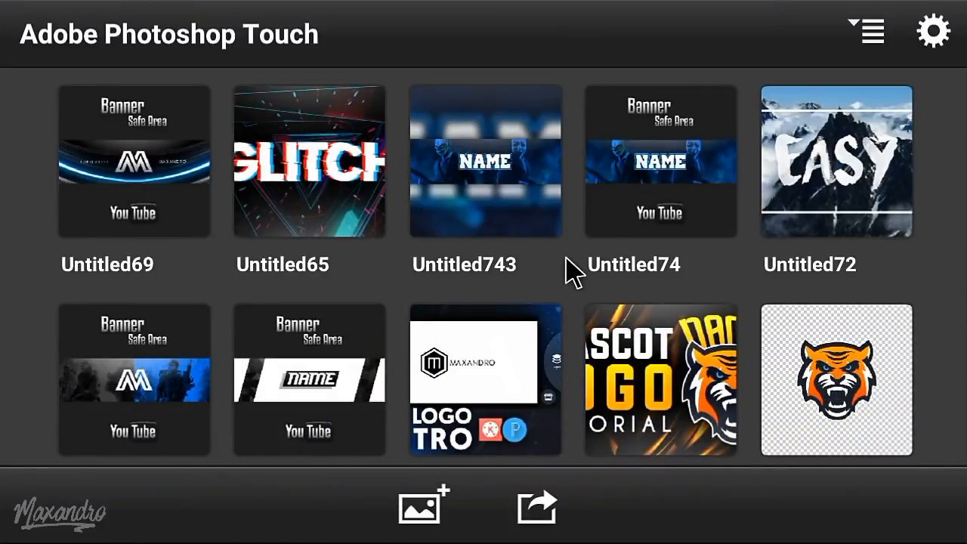
Create a new blank document sized 1000 × 1000 with a transparent canvas.
left_click(422, 505)
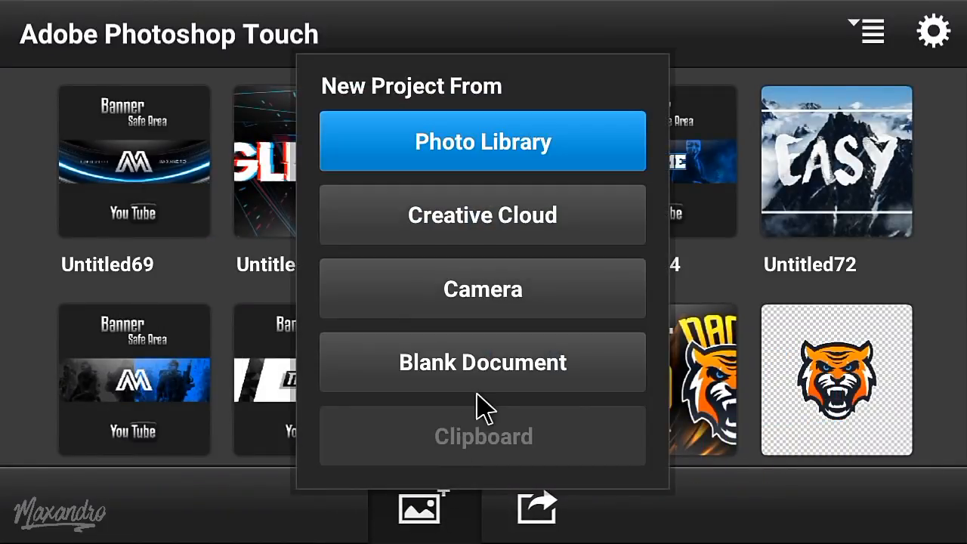
left_click(483, 363)
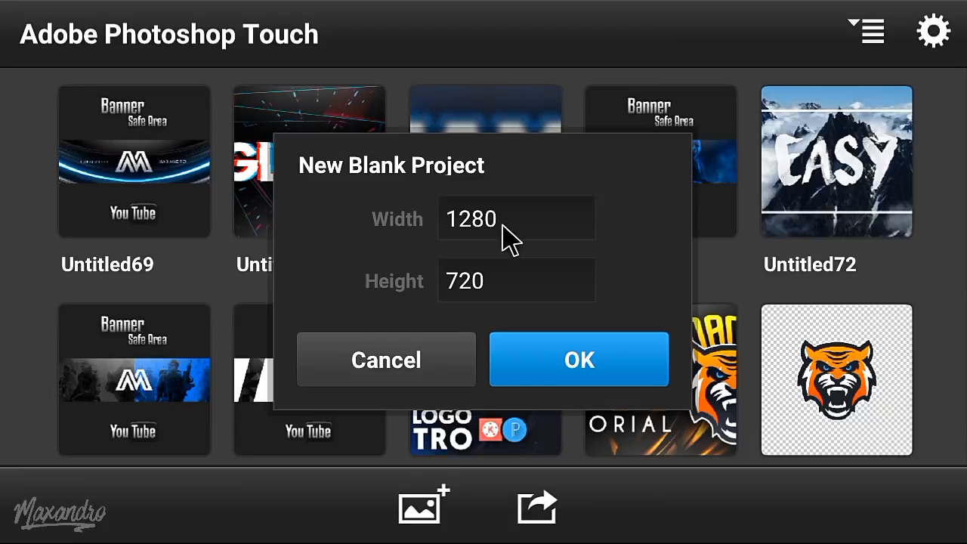
left_click(517, 217)
type("1000")
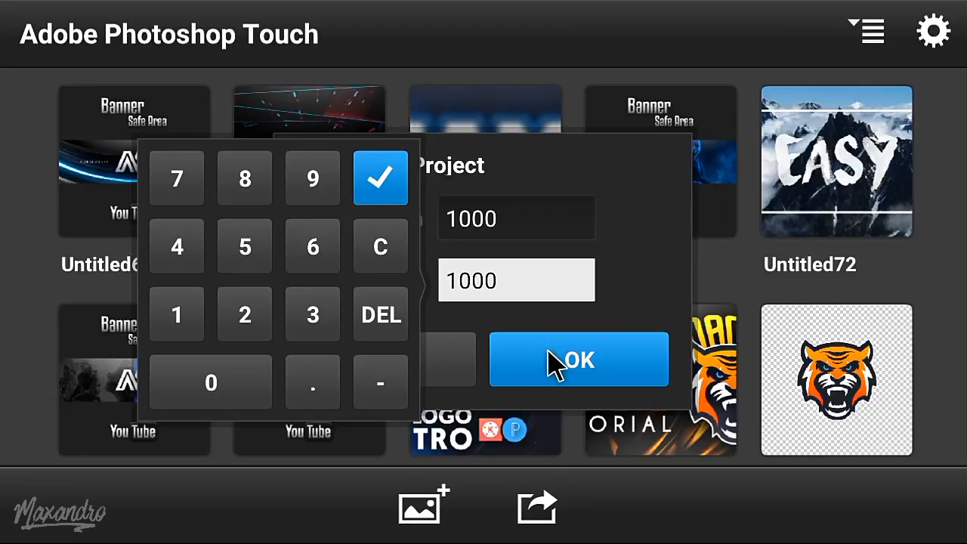
left_click(579, 360)
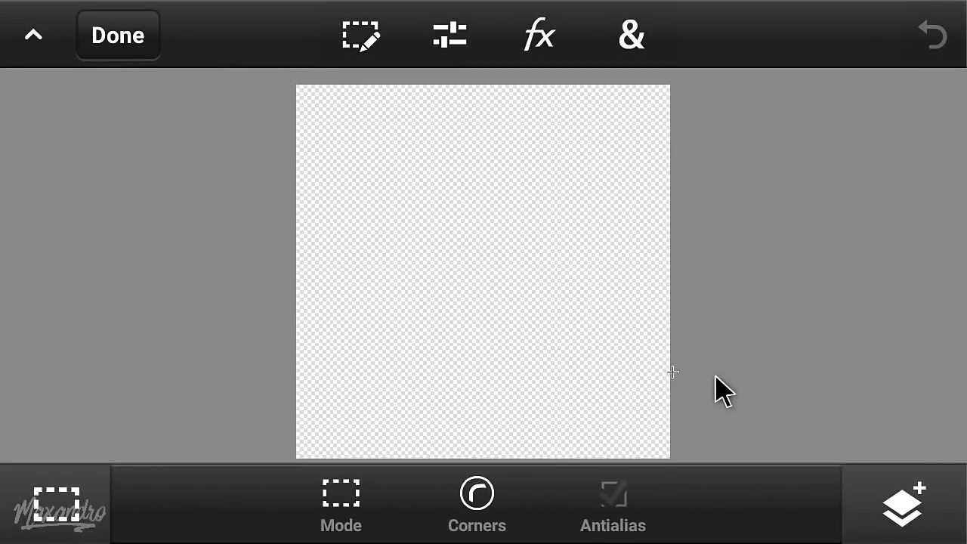
Import the gas-mask logo and then the concrete texture as photo layers from the library.
left_click(903, 505)
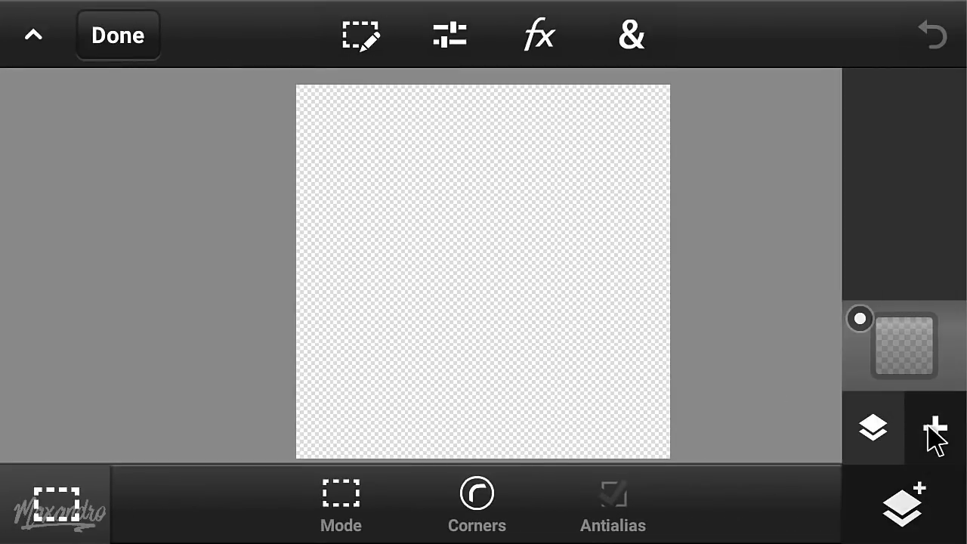
left_click(933, 429)
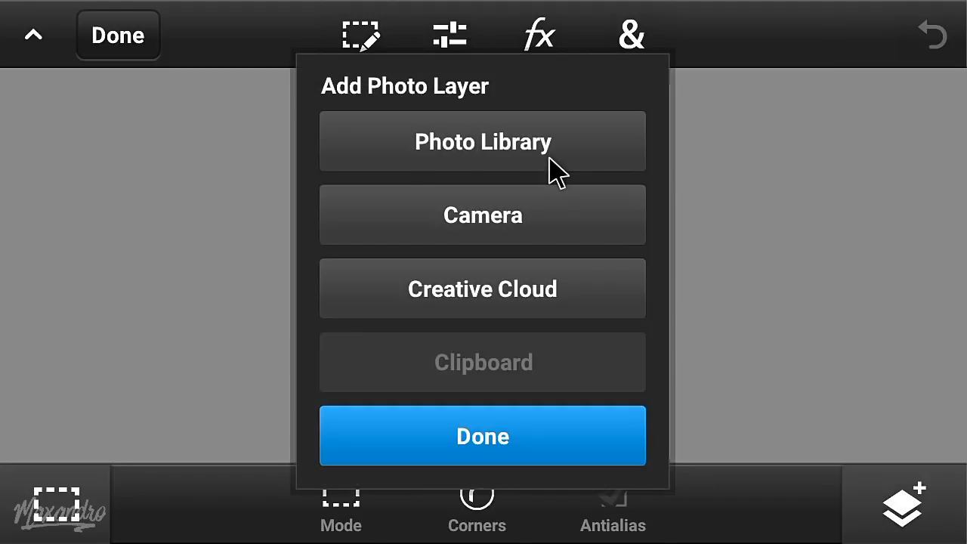
left_click(483, 142)
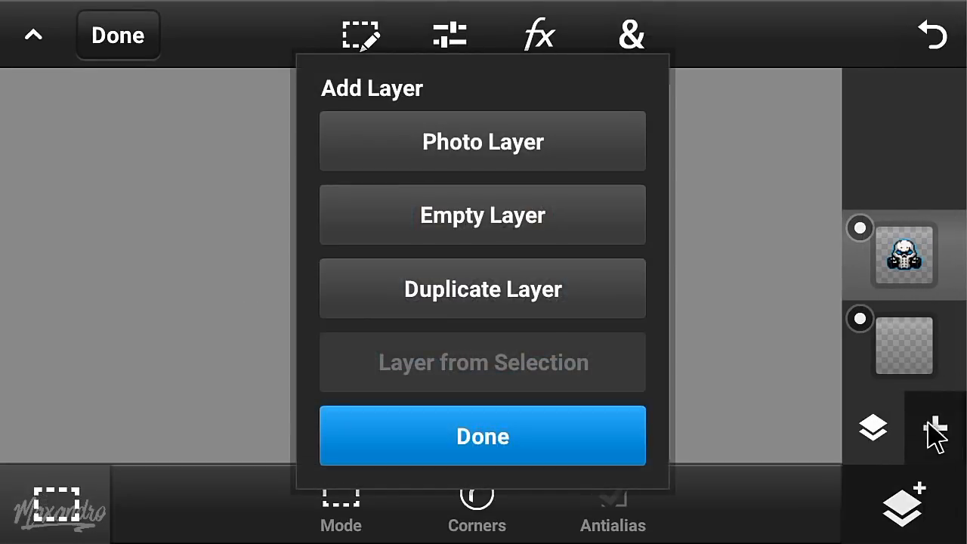
left_click(483, 142)
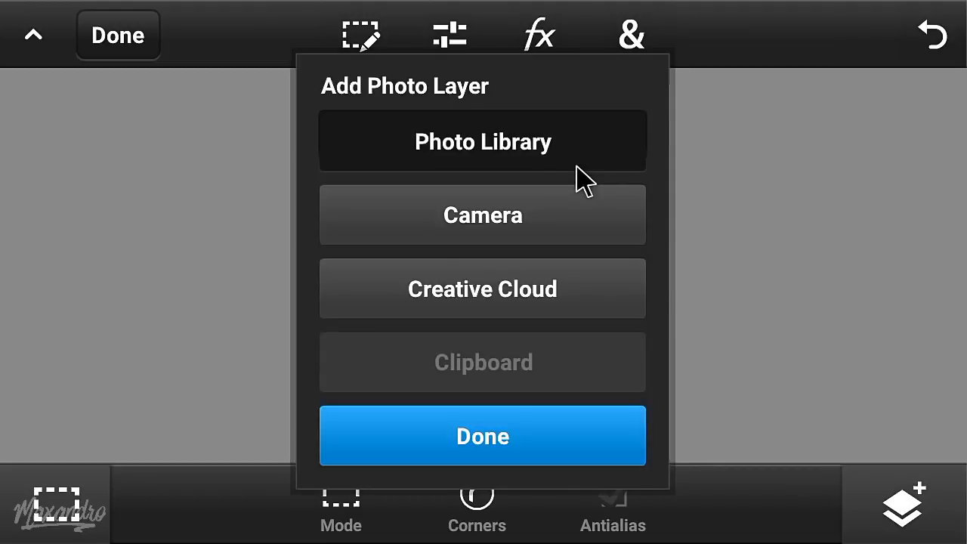
left_click(484, 142)
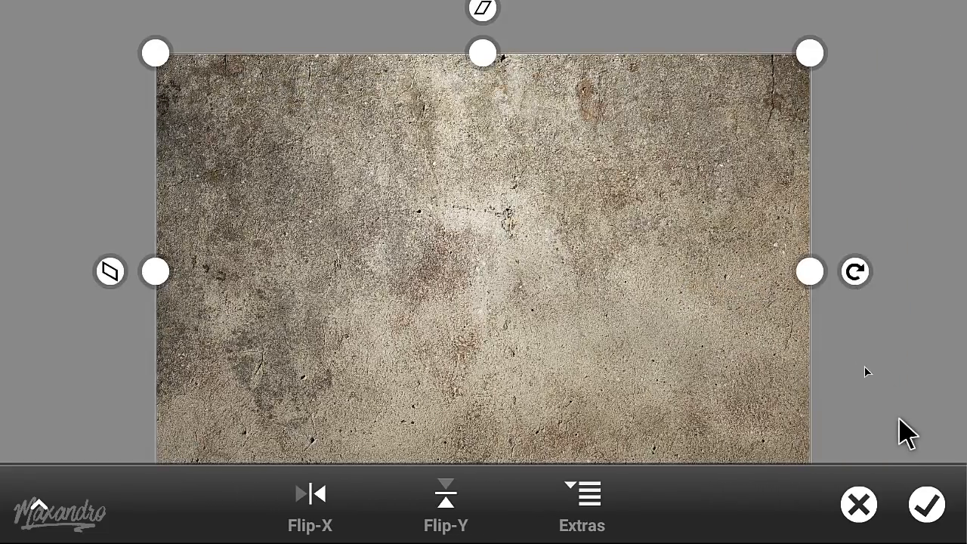
Place the texture, select the logo layer's pixels and delete the texture outside the silhouette.
left_click(926, 505)
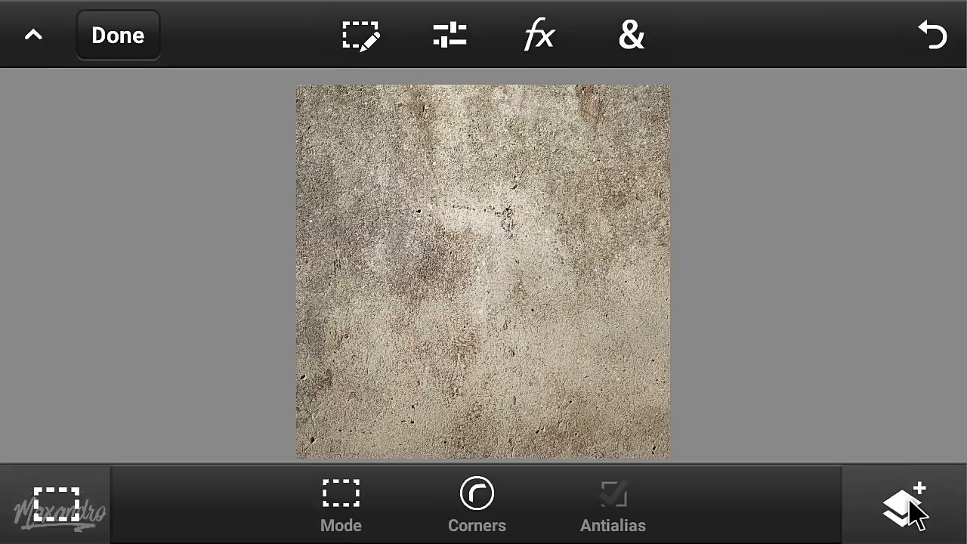
left_click(903, 504)
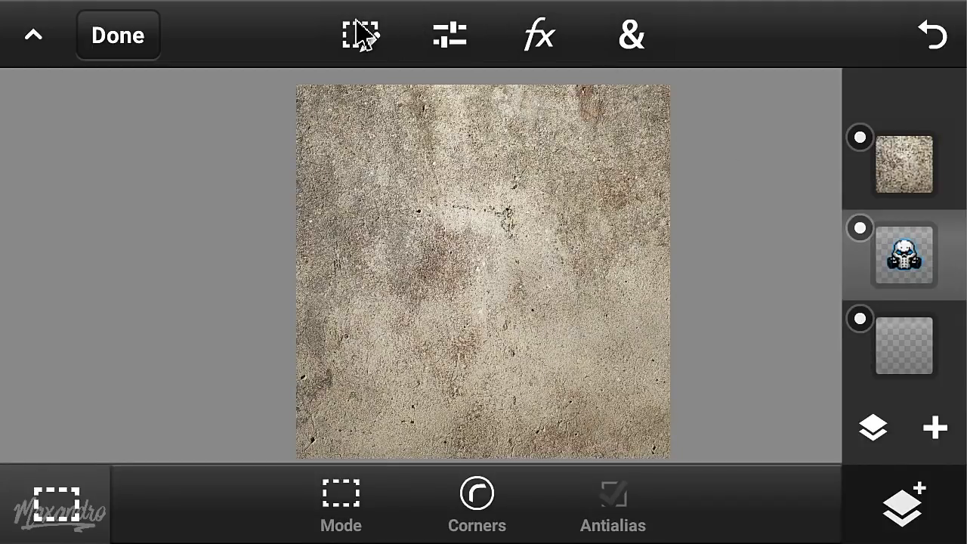
left_click(361, 35)
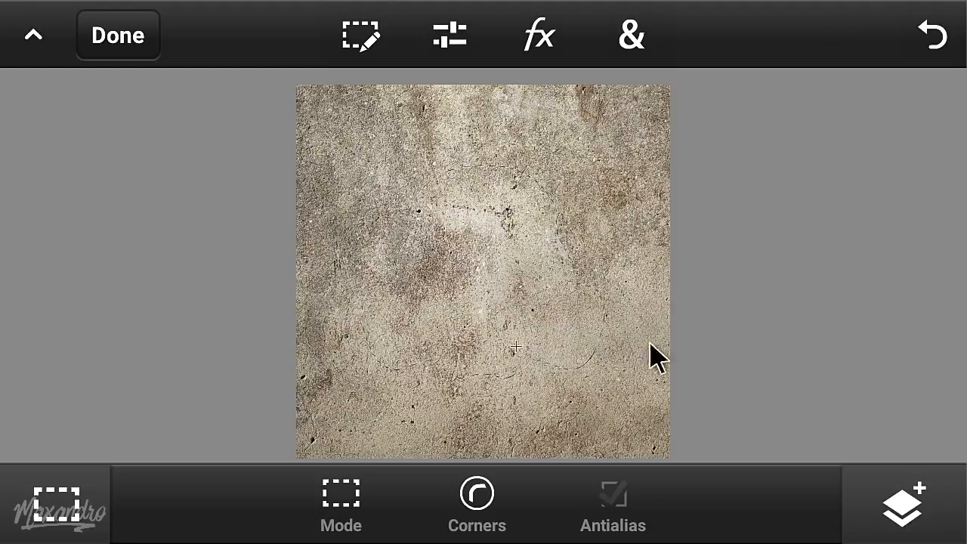
left_click(904, 505)
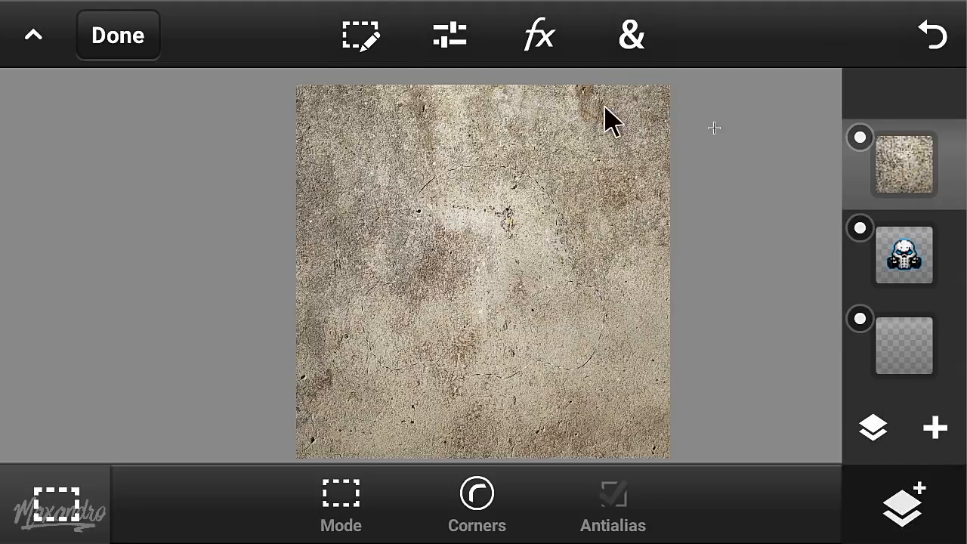
left_click(361, 35)
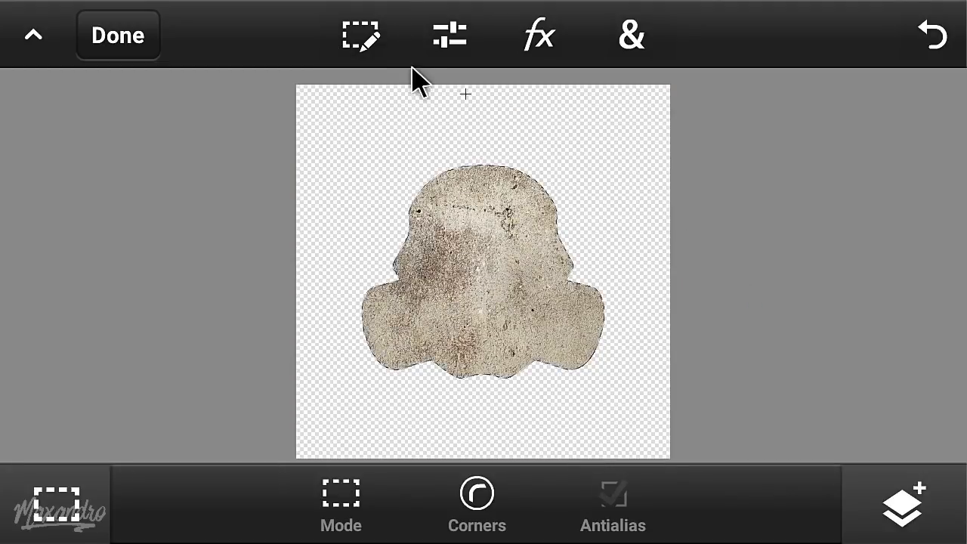
left_click(361, 35)
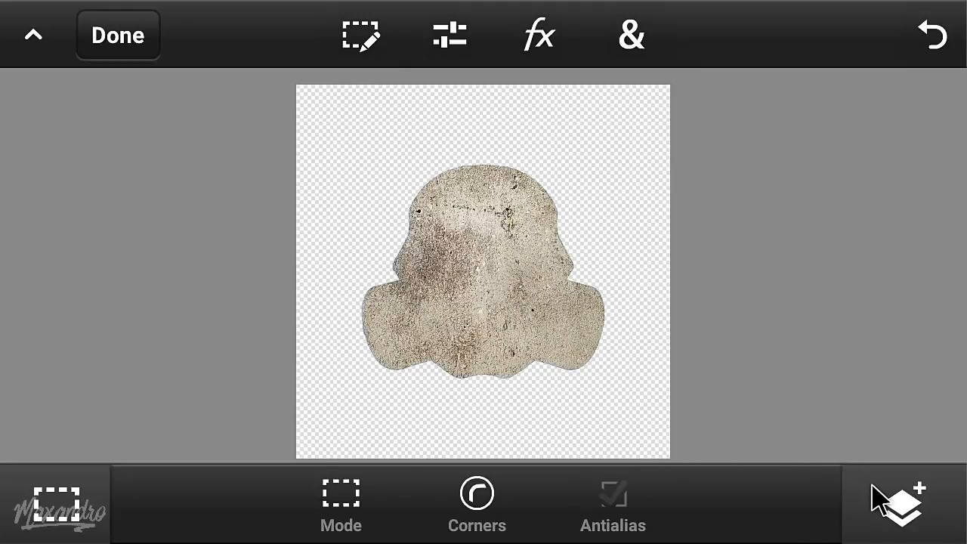
Blend the texture onto the logo with Darken mode at 55% opacity.
left_click(896, 501)
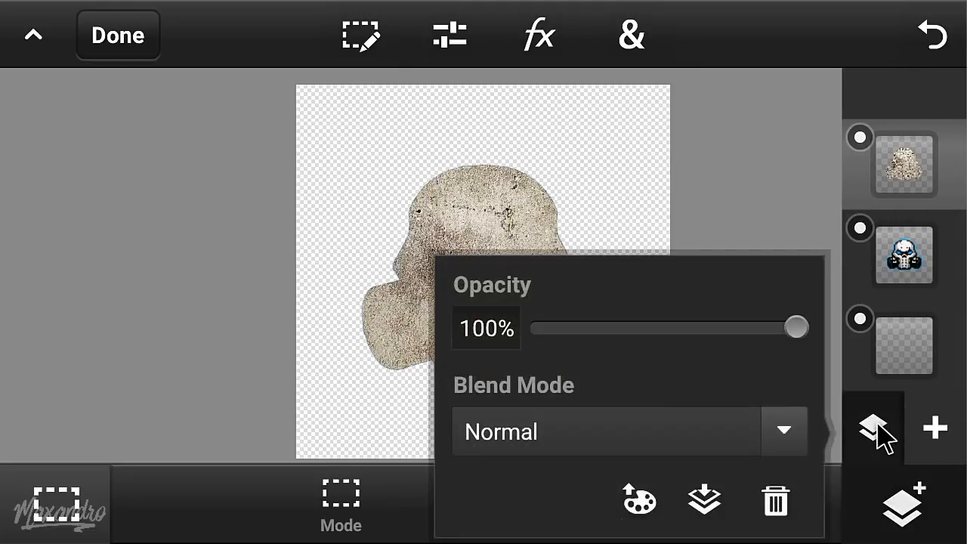
left_click(782, 432)
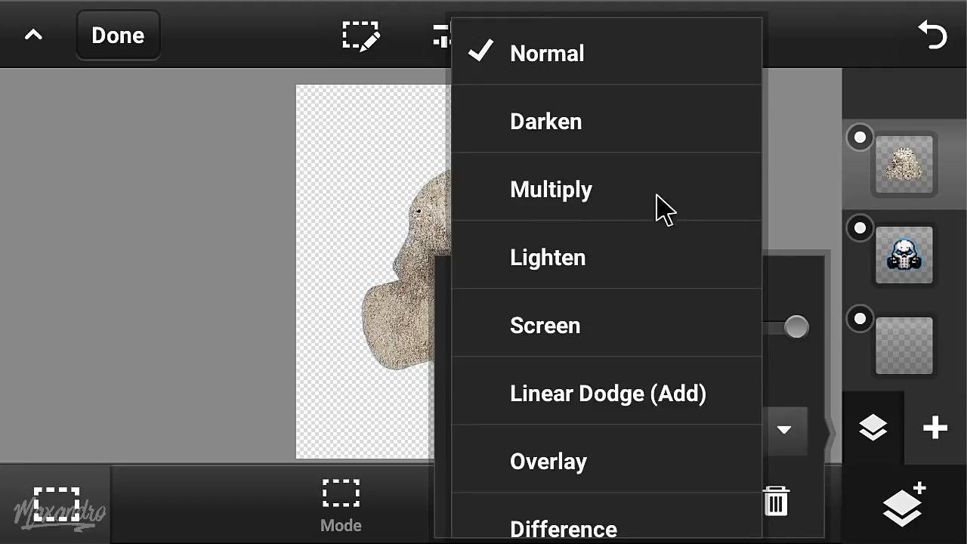
left_click(546, 121)
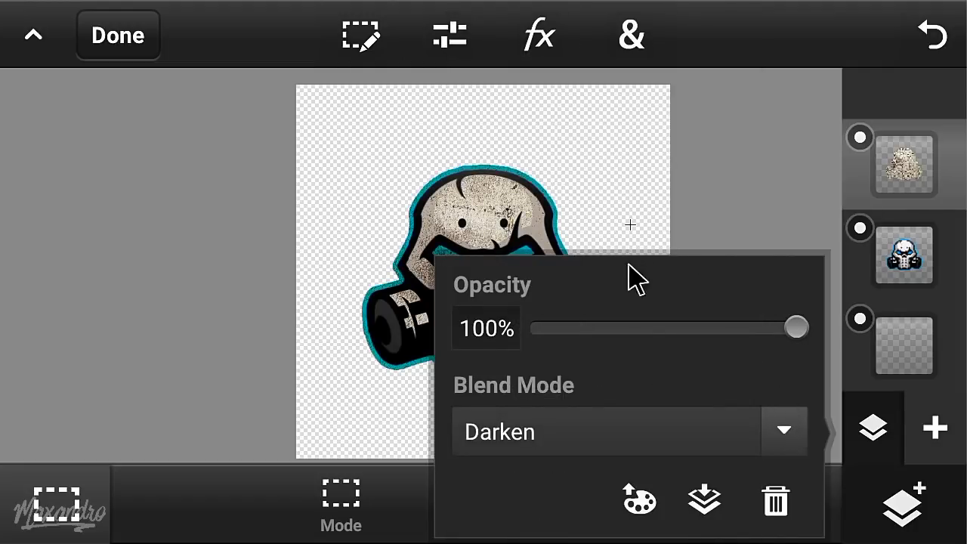
left_click_drag(795, 326, 663, 326)
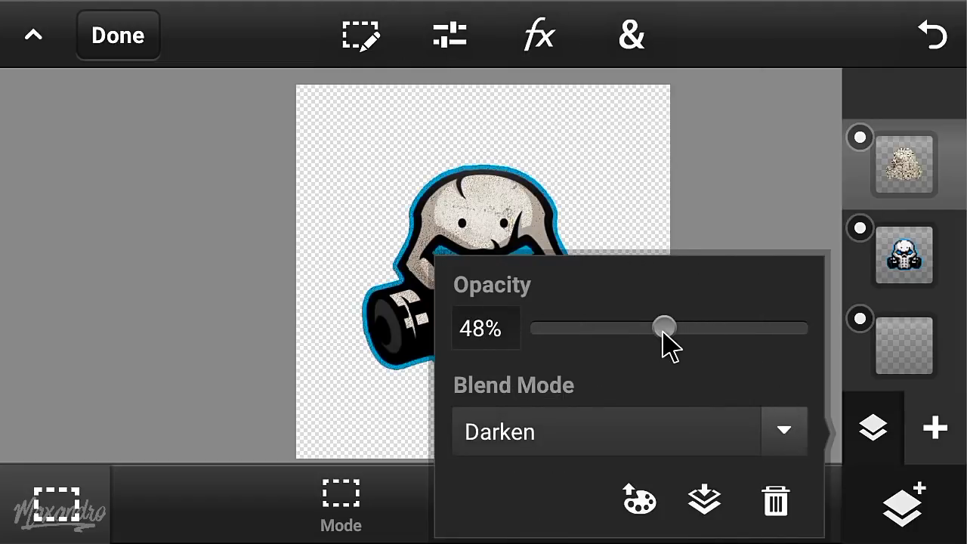
left_click_drag(665, 326, 678, 326)
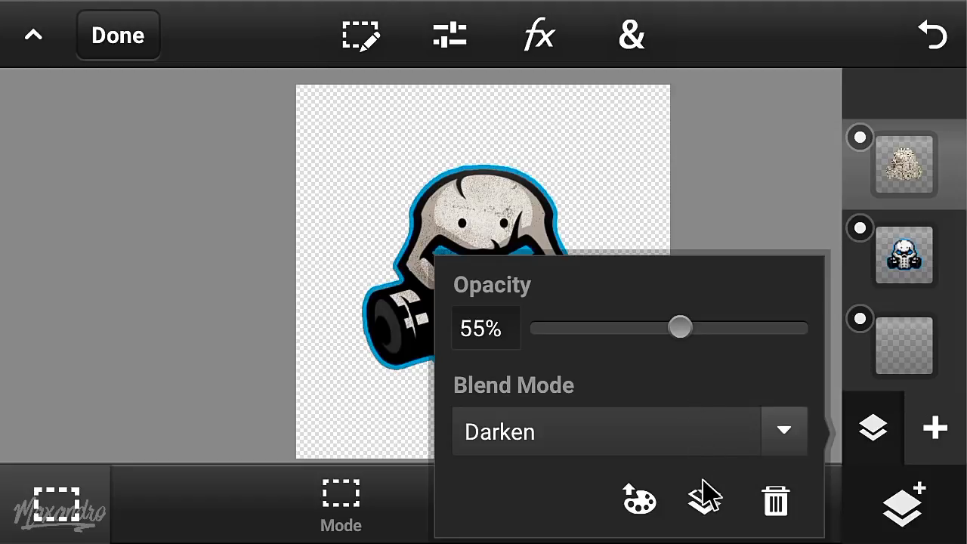
Merge the layers into one textured logo layer.
left_click(704, 501)
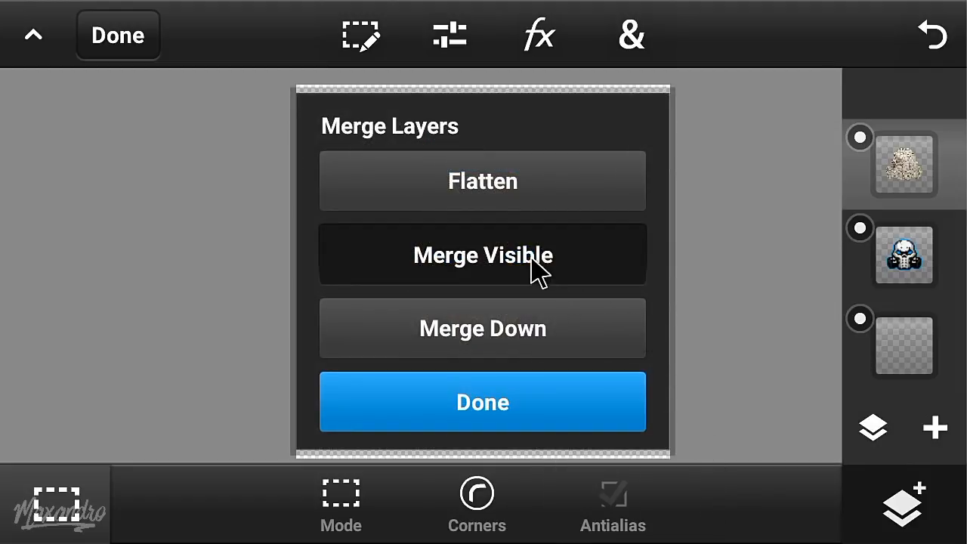
left_click(481, 254)
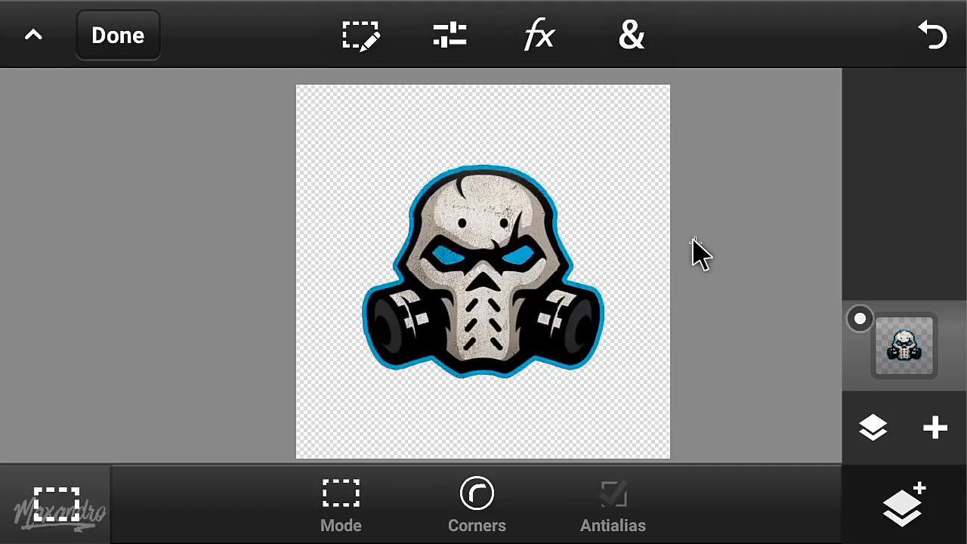
Save the Untitled102 logo project to the device gallery as a PNG.
left_click(118, 35)
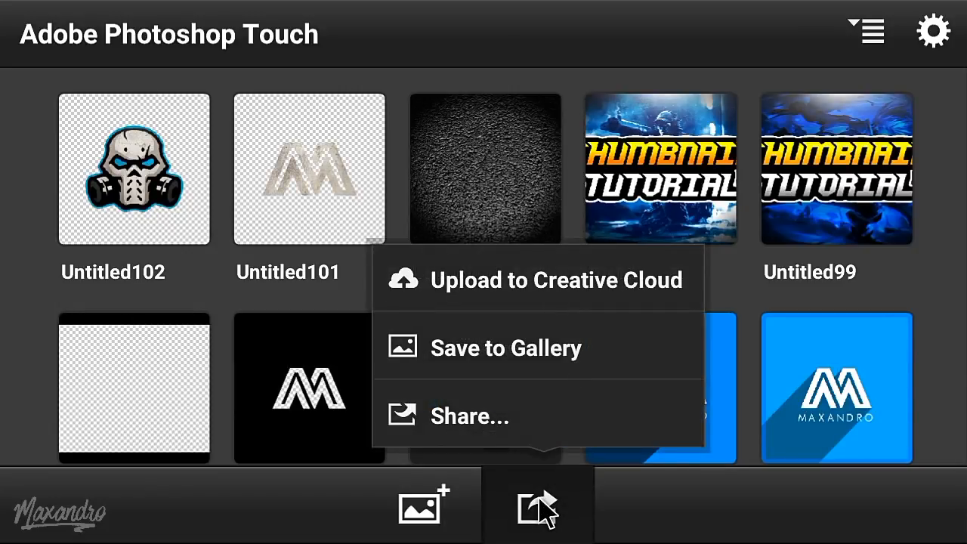
left_click(504, 347)
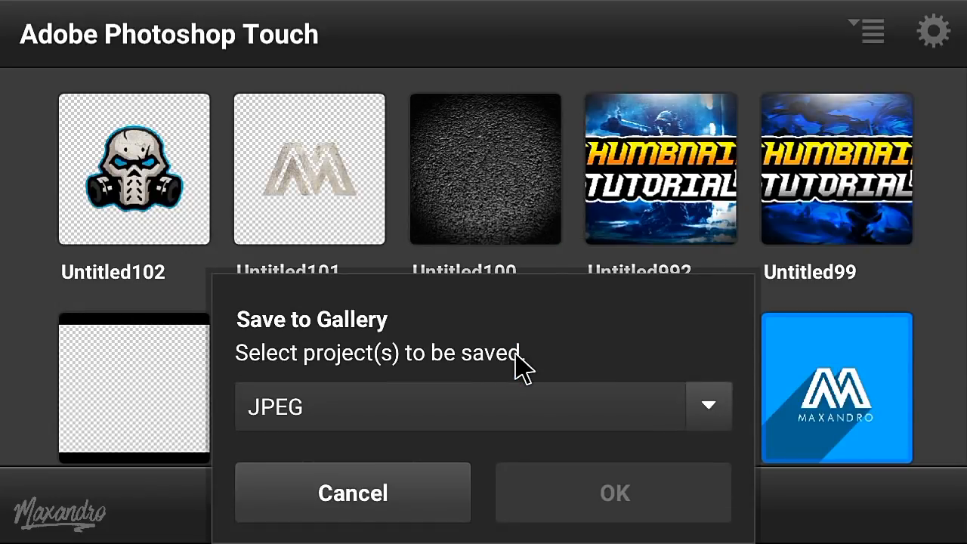
left_click(707, 407)
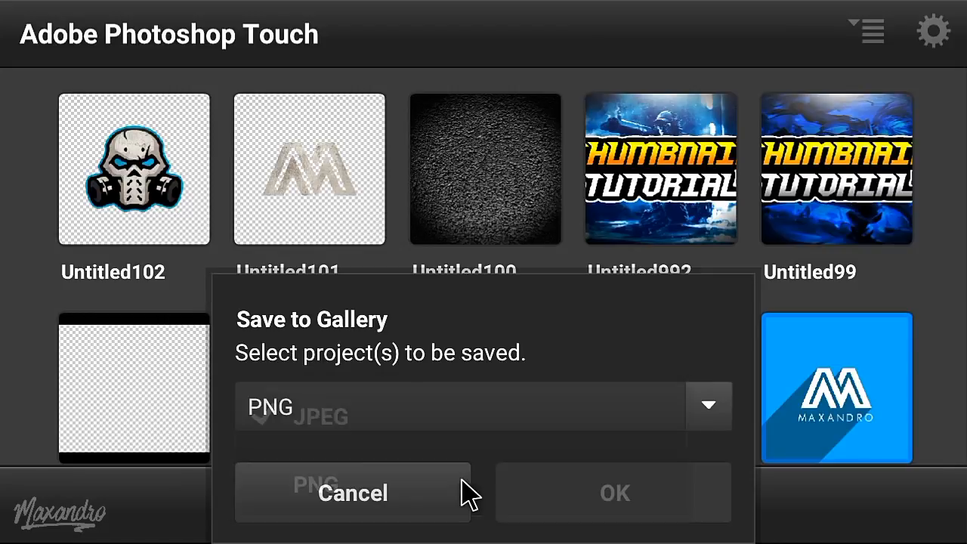
left_click(133, 170)
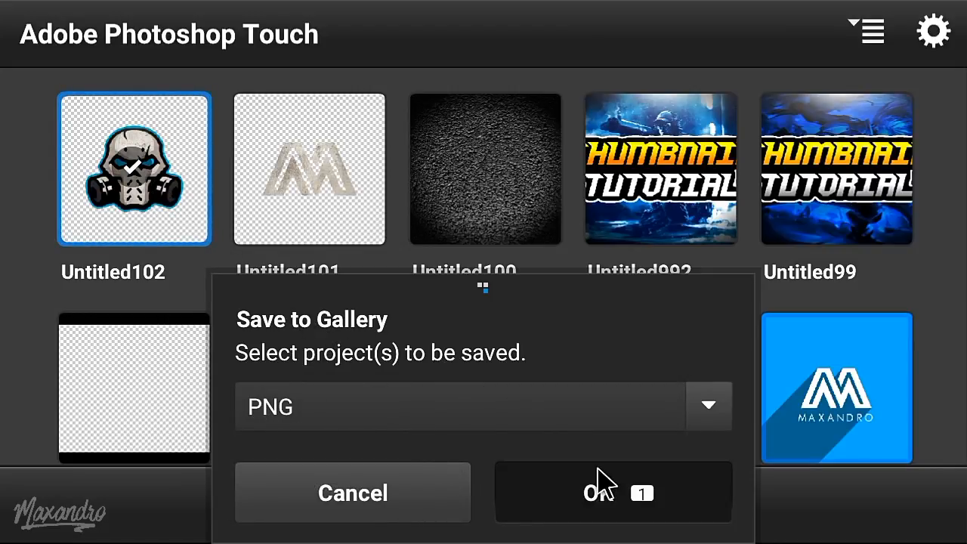
left_click(613, 493)
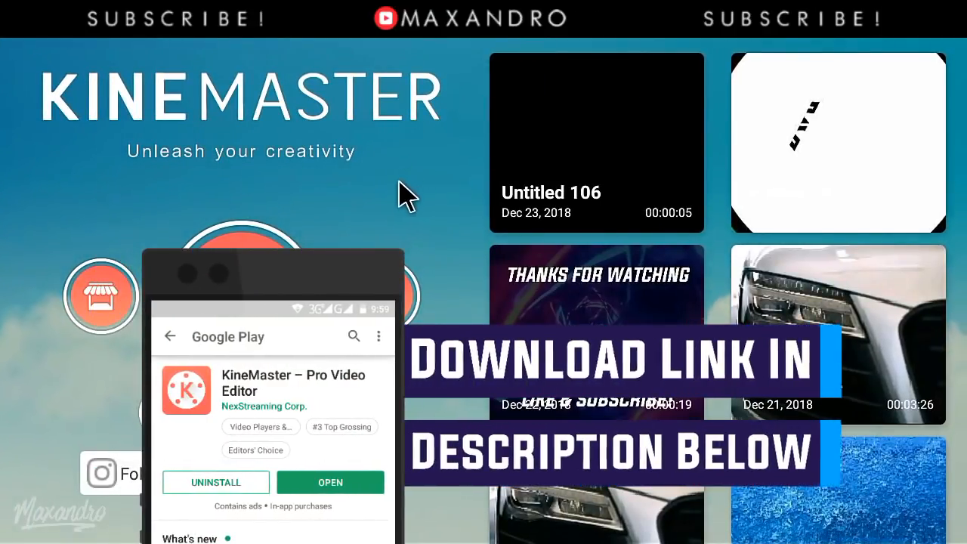
mouse_move(411, 187)
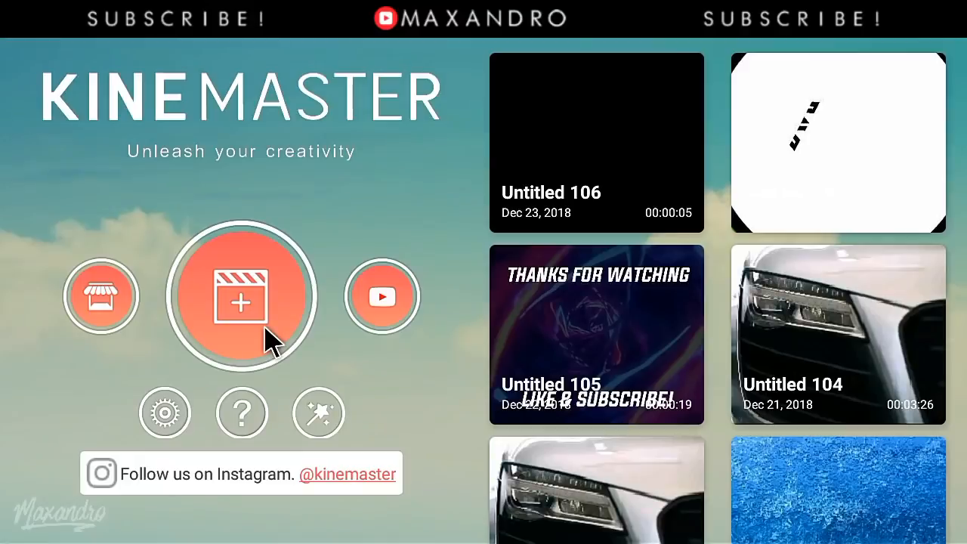
Start a new KineMaster project with a black background clip on the timeline.
left_click(241, 294)
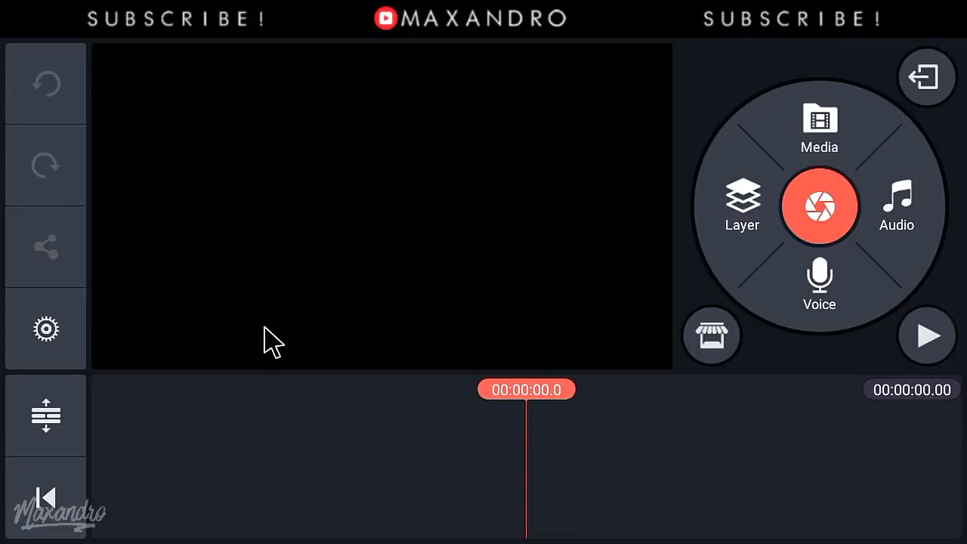
left_click(818, 128)
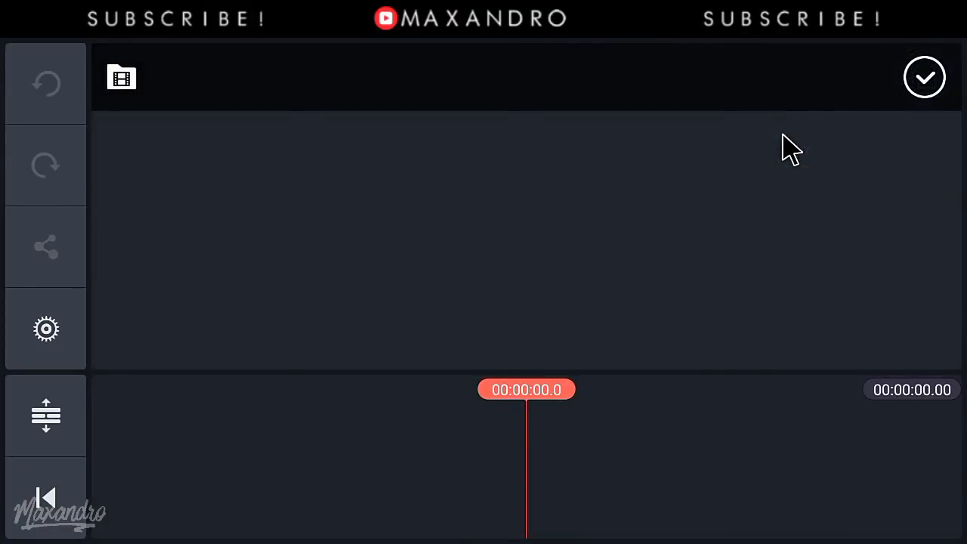
left_click(121, 77)
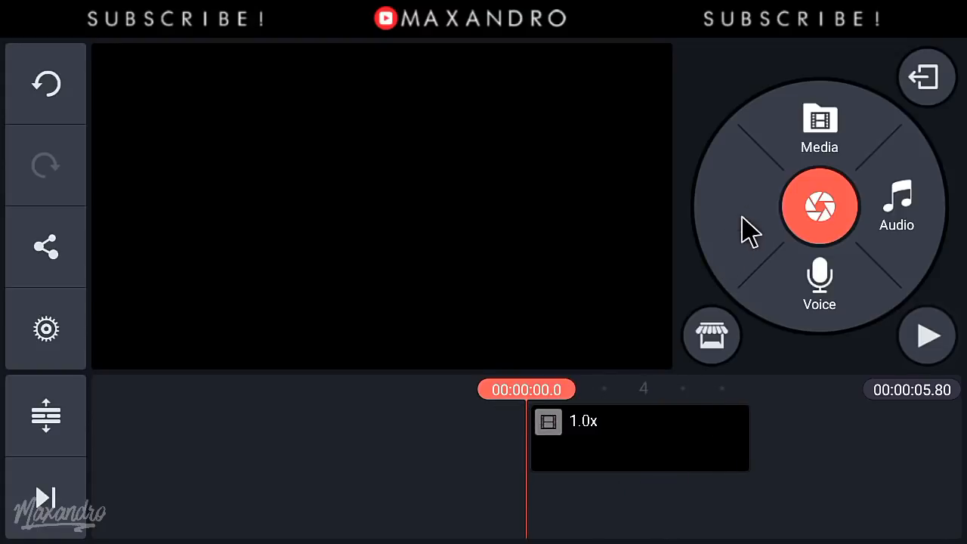
Add the logo PNG from the Adobe Photoshop Touch folder as an image layer and shrink it in the frame centre.
left_click(818, 129)
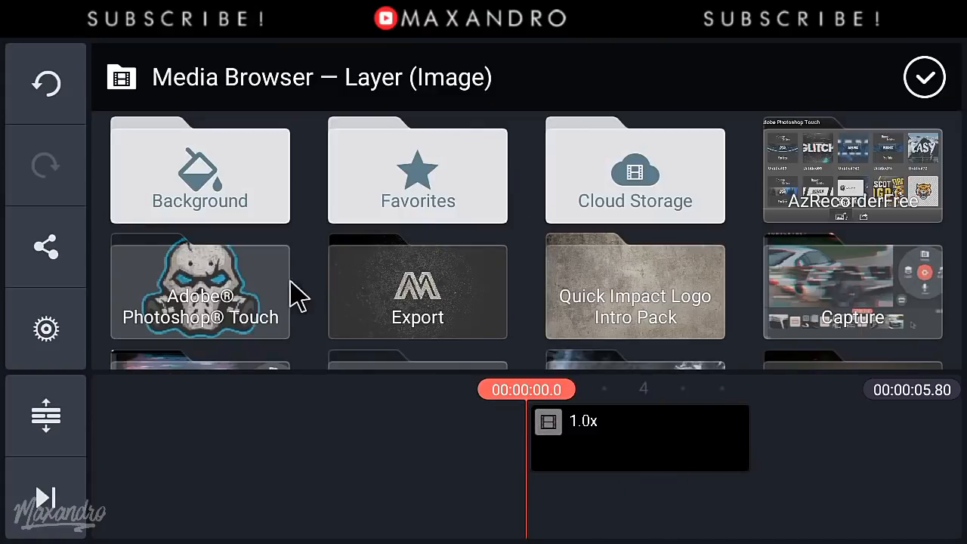
left_click(200, 290)
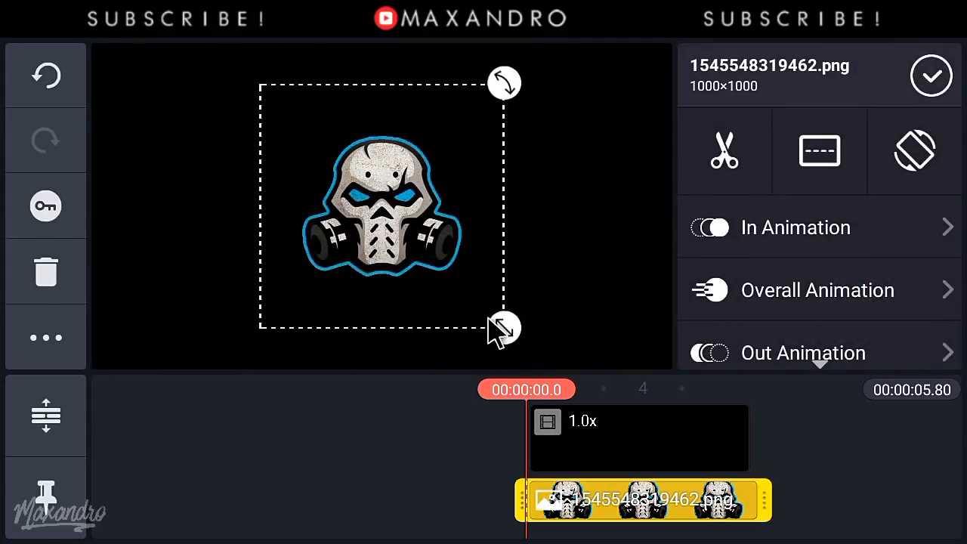
left_click_drag(501, 327, 486, 309)
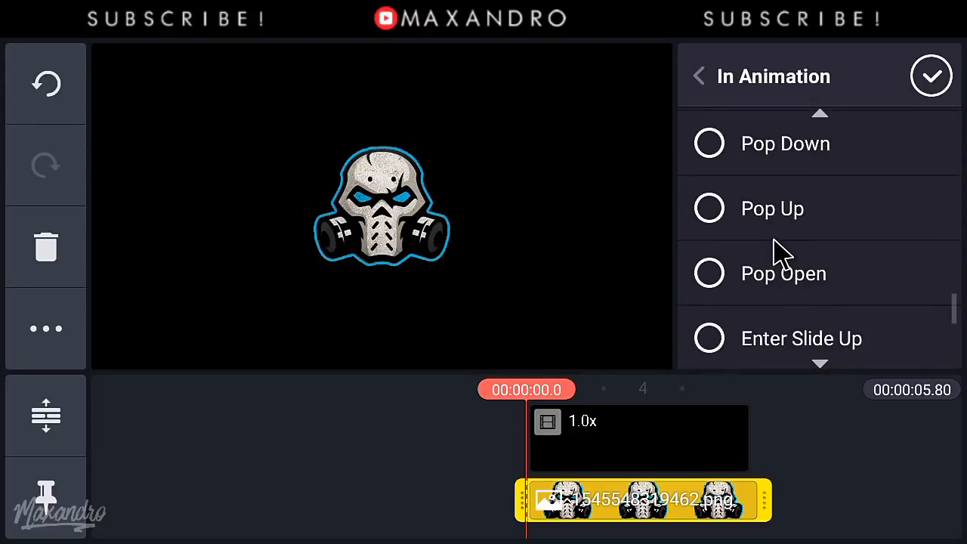
scroll("down", 3)
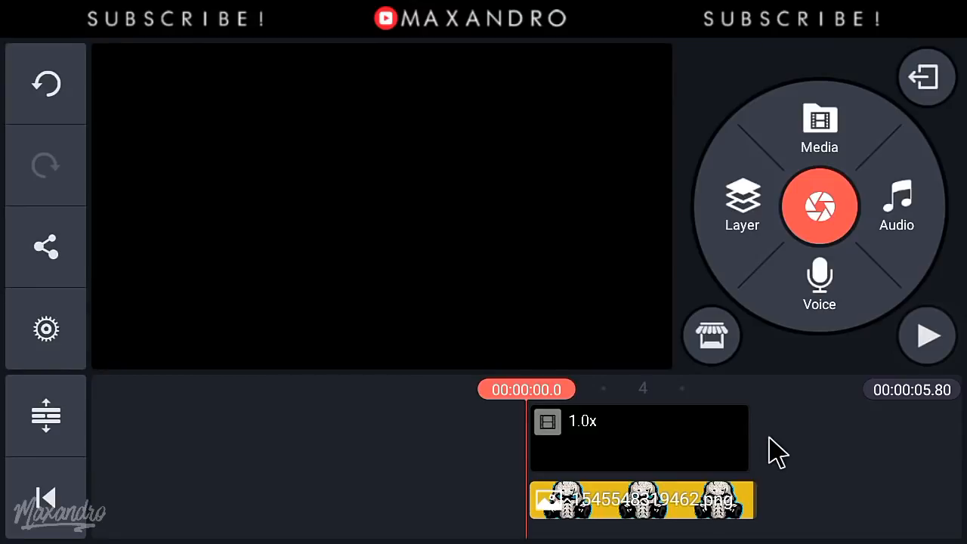
Enable a 0.25 s video fade-out in Project Settings.
left_click(45, 328)
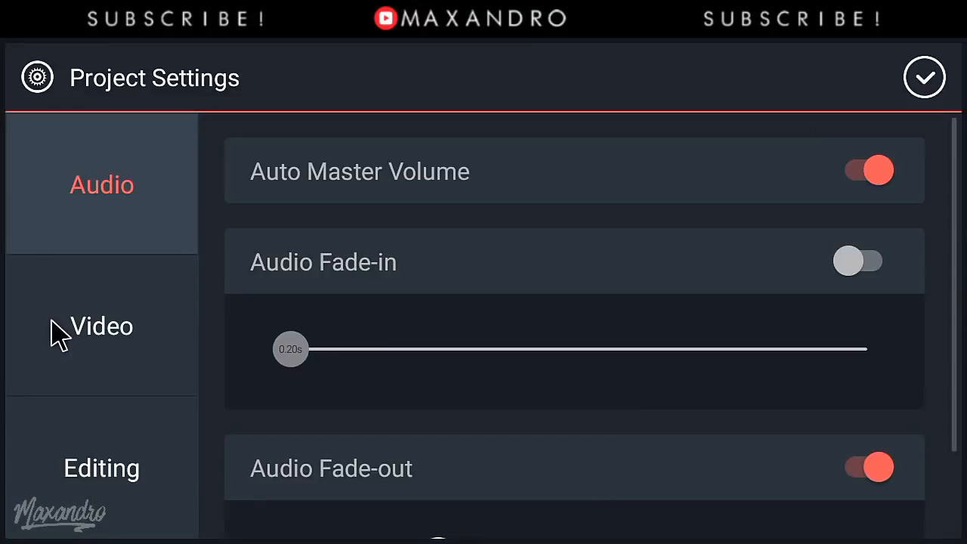
left_click(101, 326)
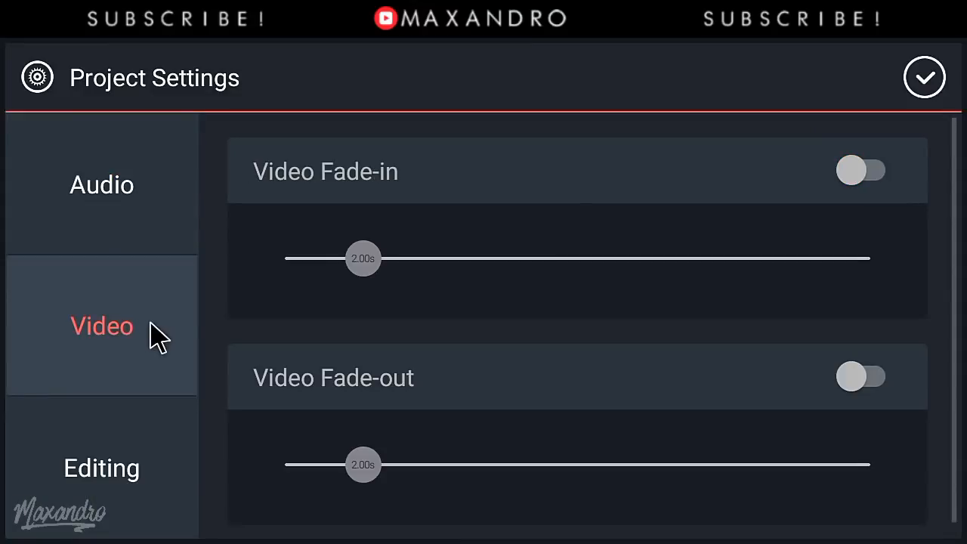
left_click(863, 376)
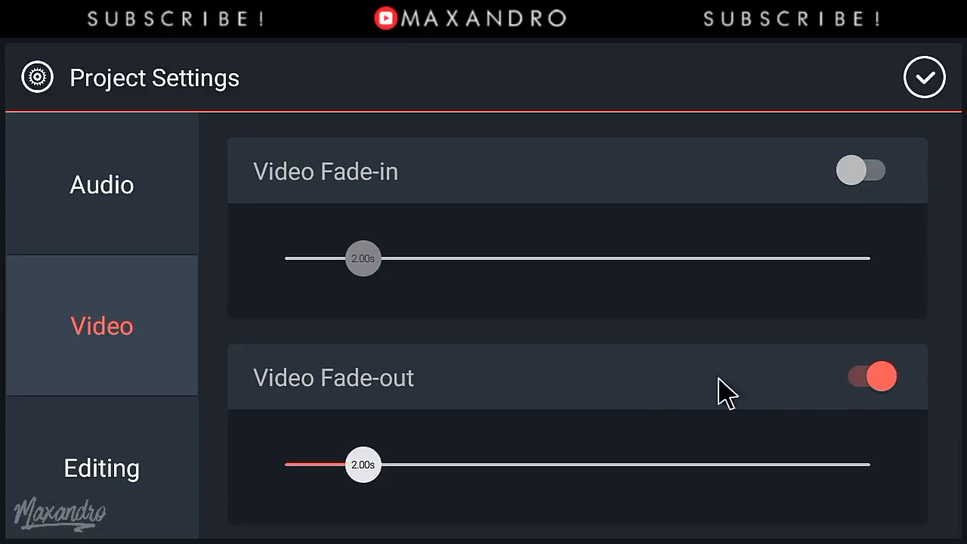
left_click_drag(363, 465, 305, 465)
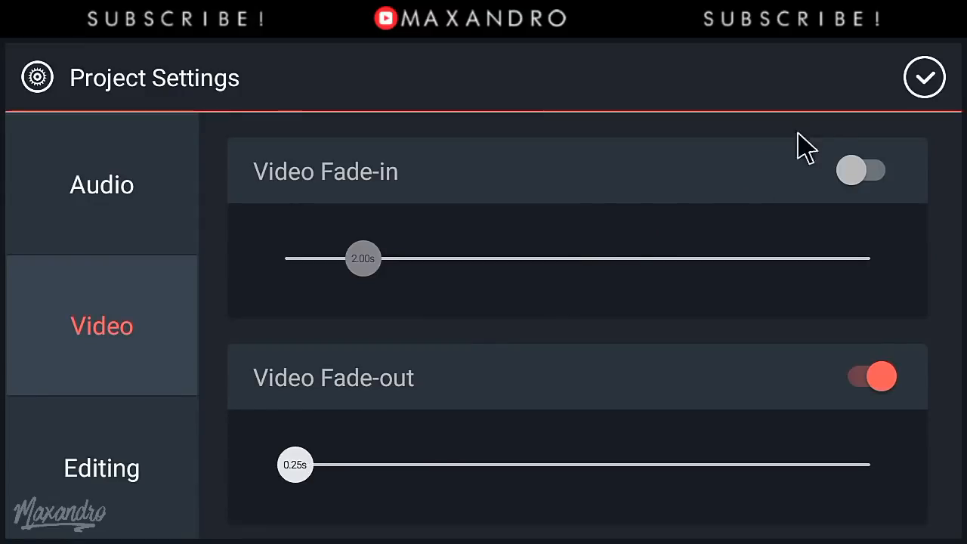
left_click(924, 75)
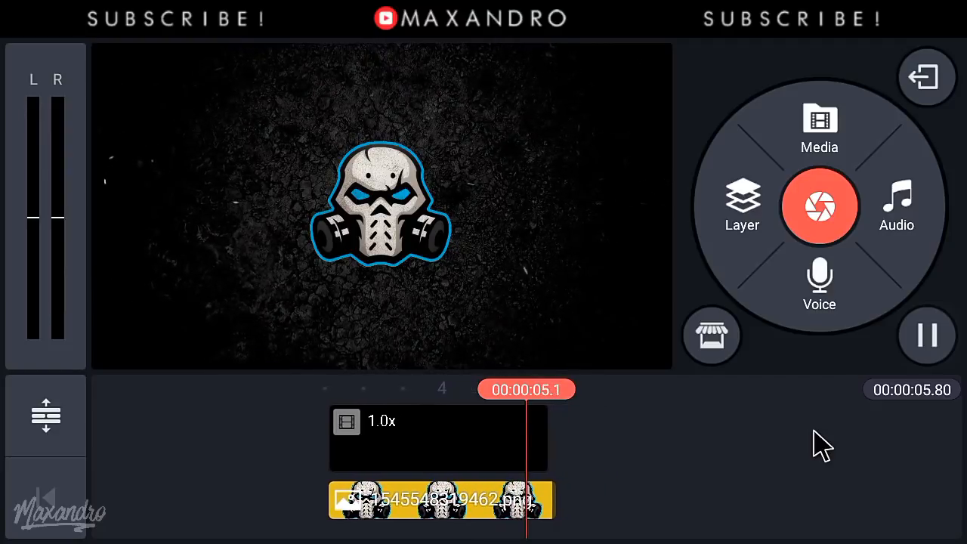
Stop the preview and export the logo intro video.
left_click(927, 335)
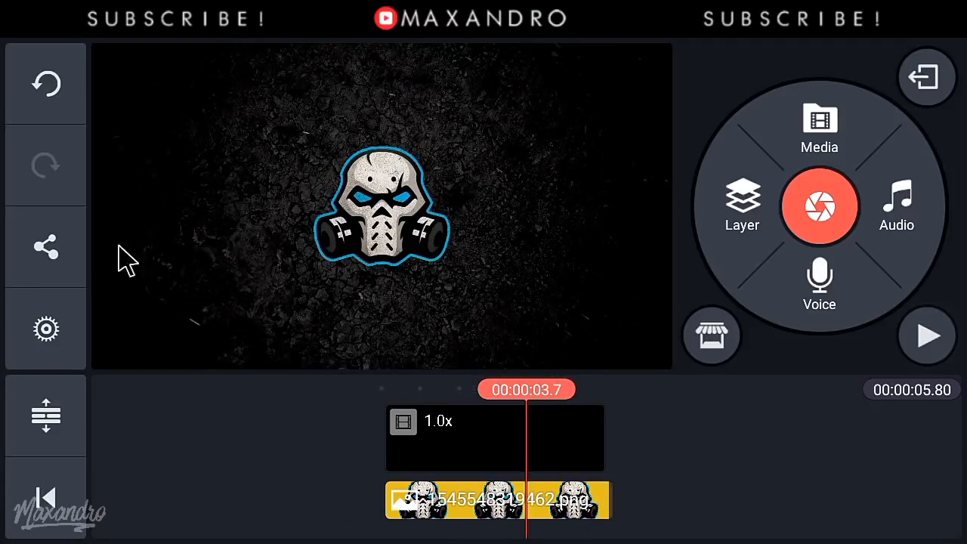
left_click(45, 245)
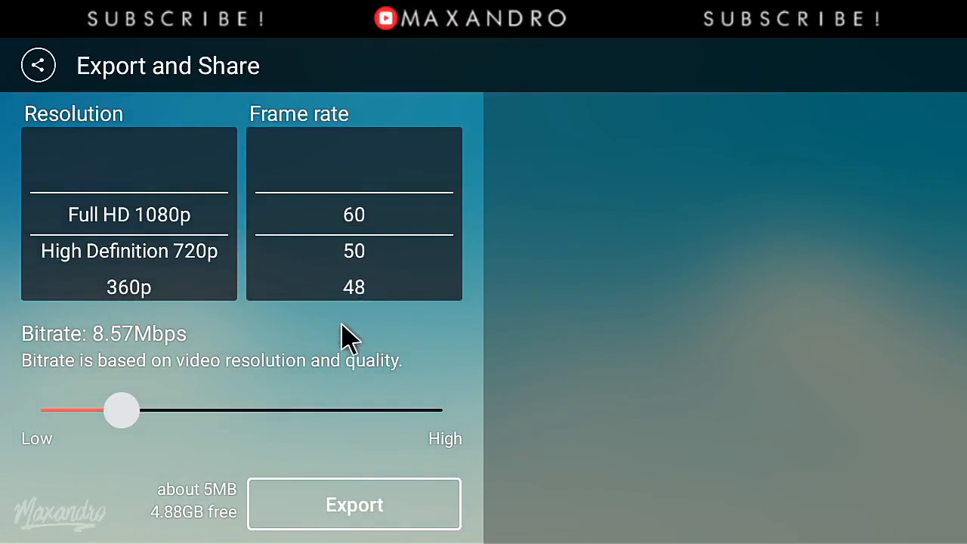
left_click(354, 504)
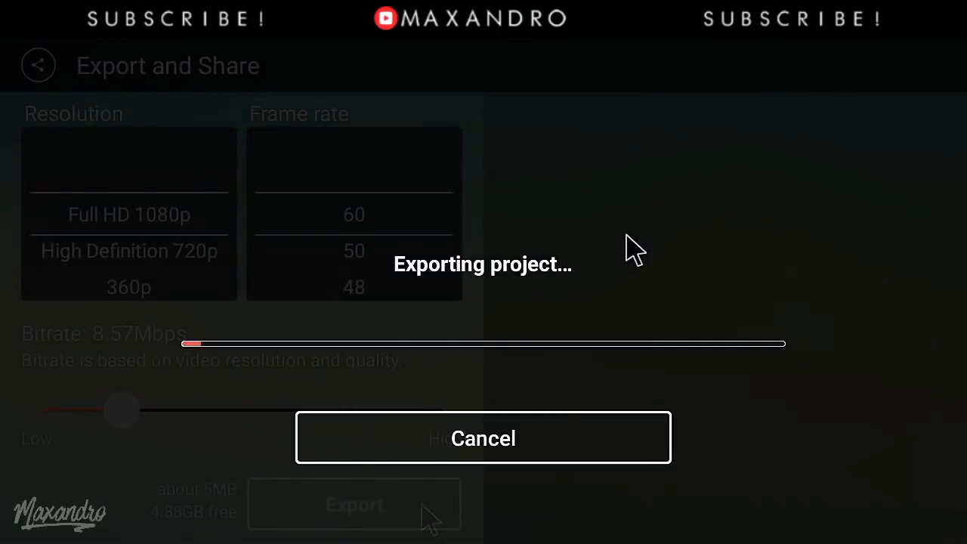